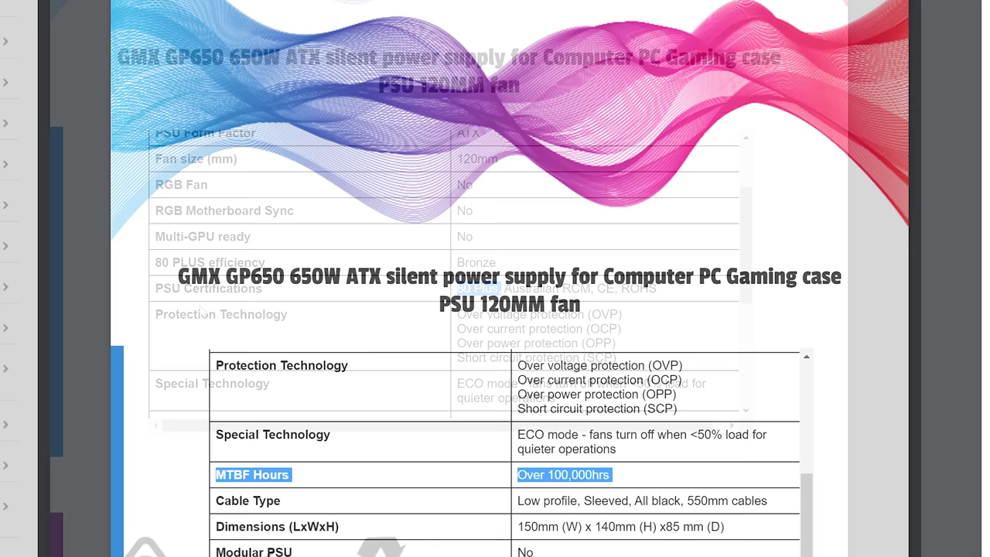
# Open the '278 sold' purchase history for the GMX 650W listing, showing AU $64.60 sales.
pyautogui.scroll(-3)
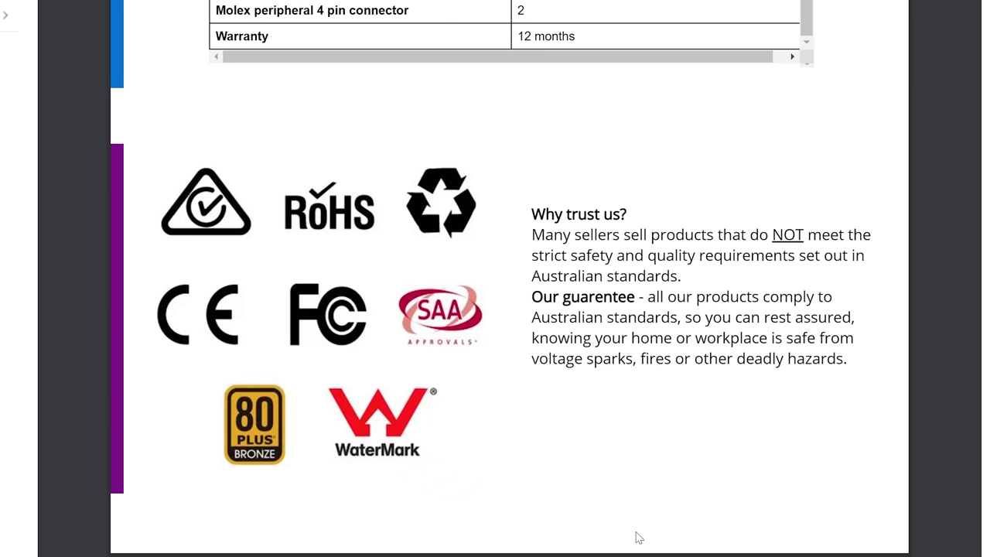
pyautogui.moveTo(306, 448)
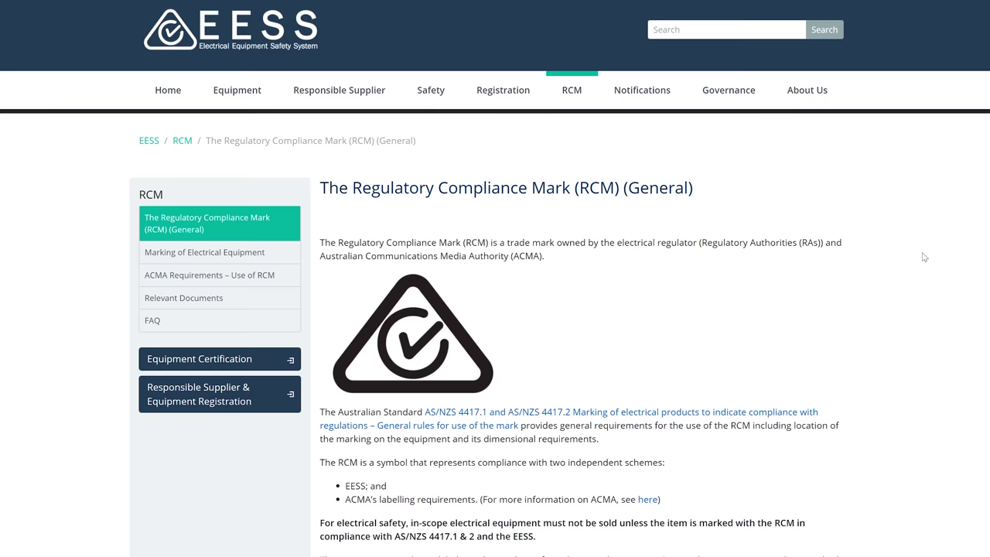
pyautogui.scroll(-3)
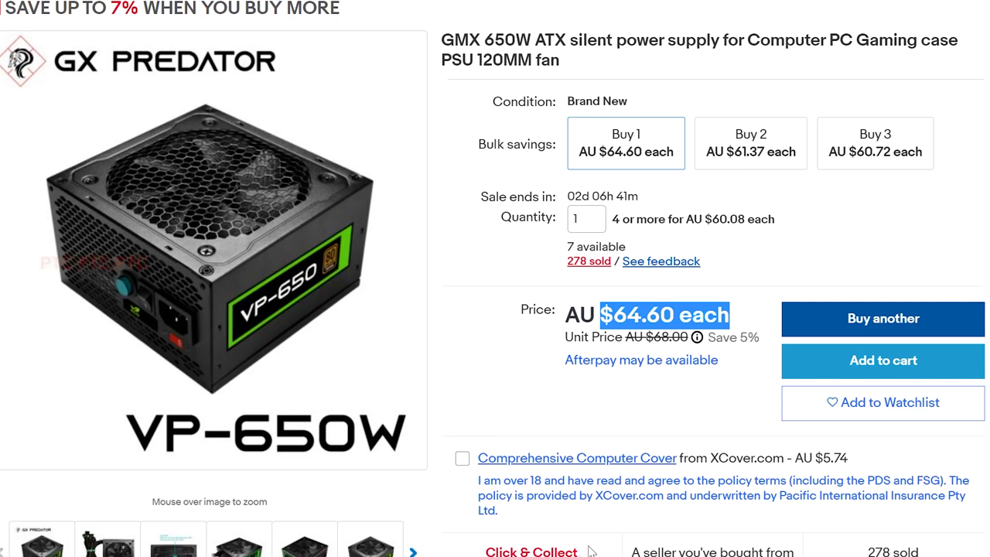
pyautogui.scroll(-3)
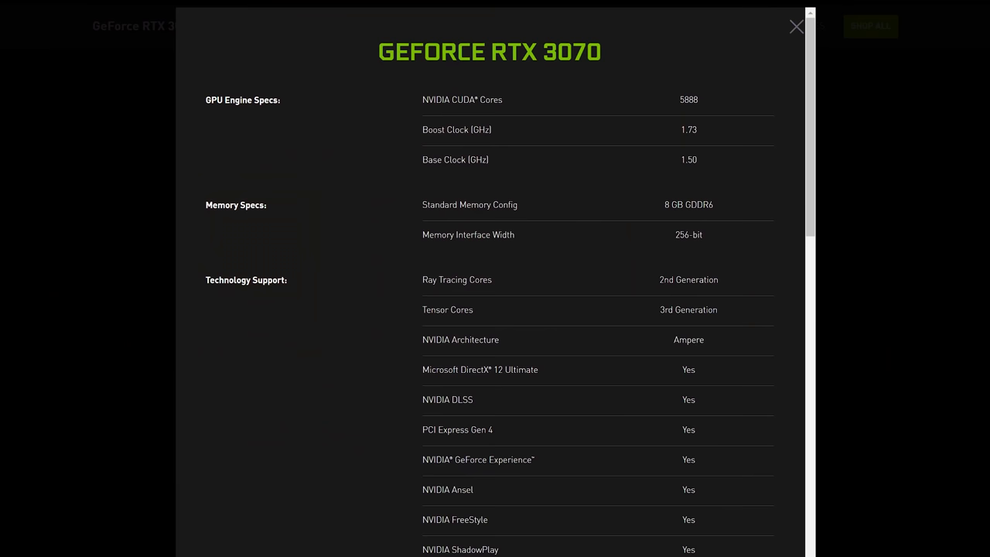
pyautogui.scroll(-3)
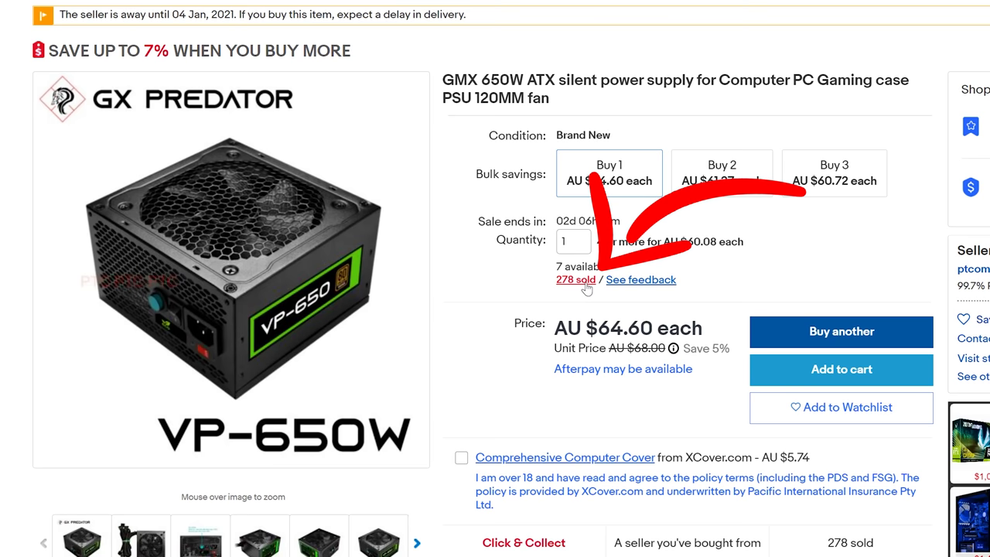
pyautogui.click(572, 280)
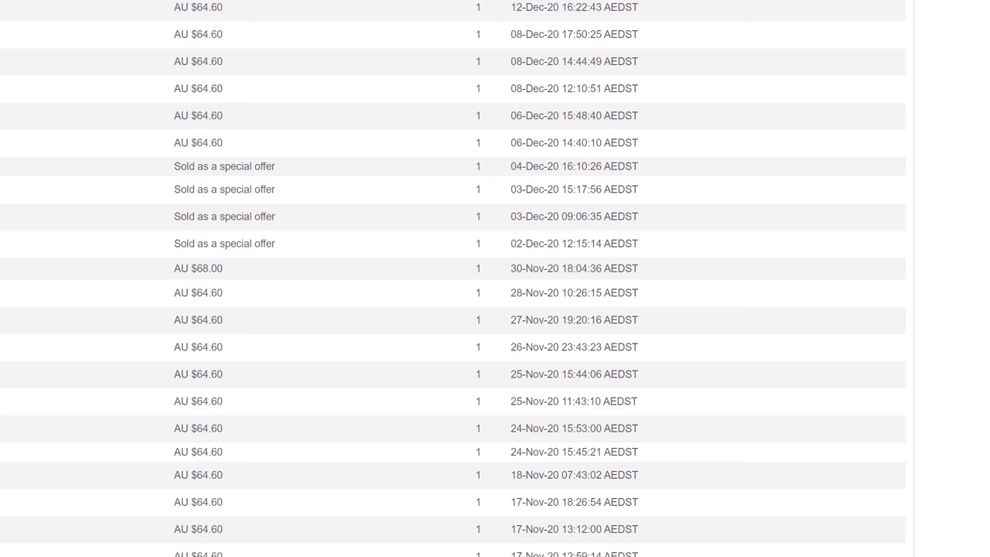